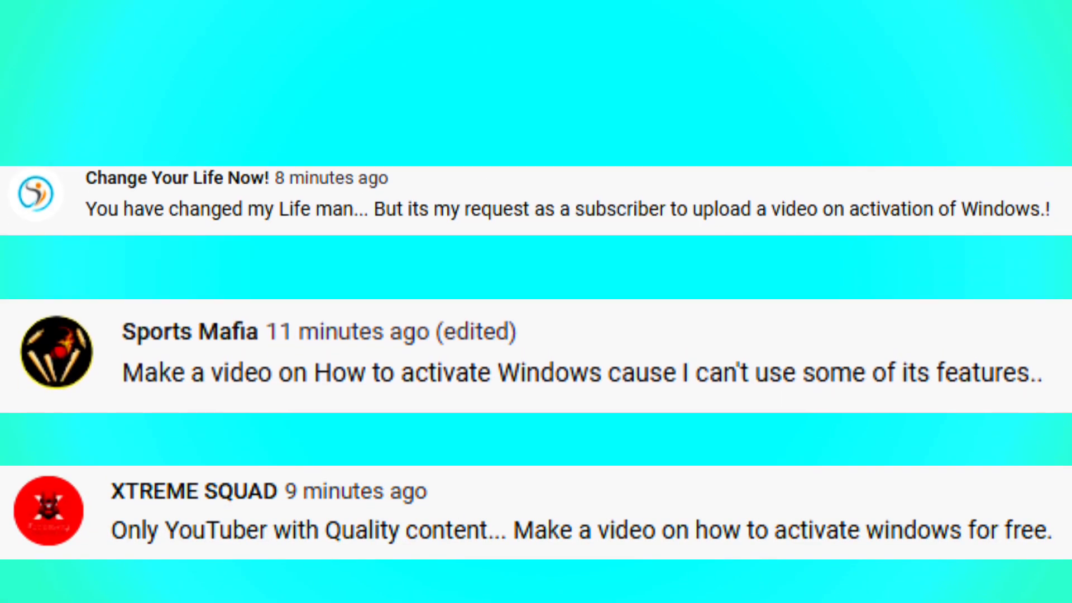
# Bring up the desktop context menu before launching Google Chrome from the taskbar.
pyautogui.scroll(3)
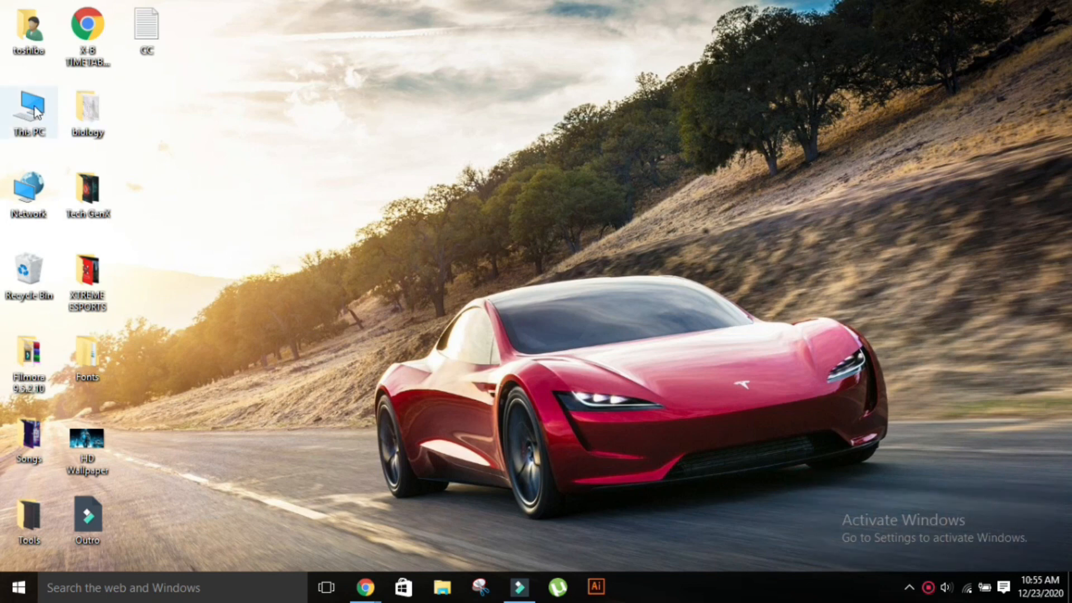
pyautogui.rightClick(29, 113)
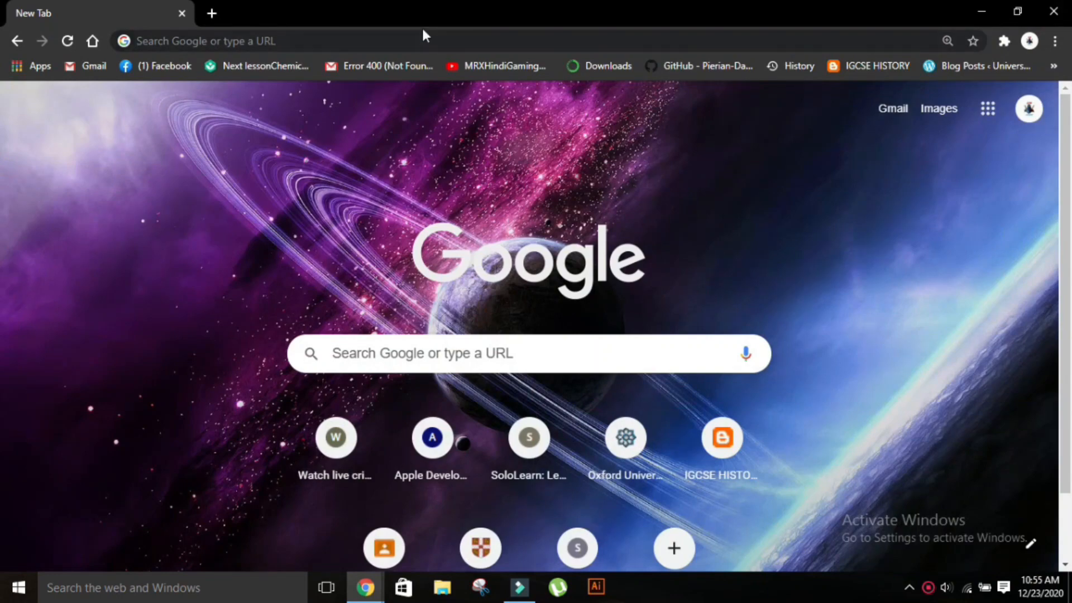
# Search 'windows 10 activation text', open the MSGuides result and select the whole script, then start a Windows search.
pyautogui.write('windows 10 activation text')
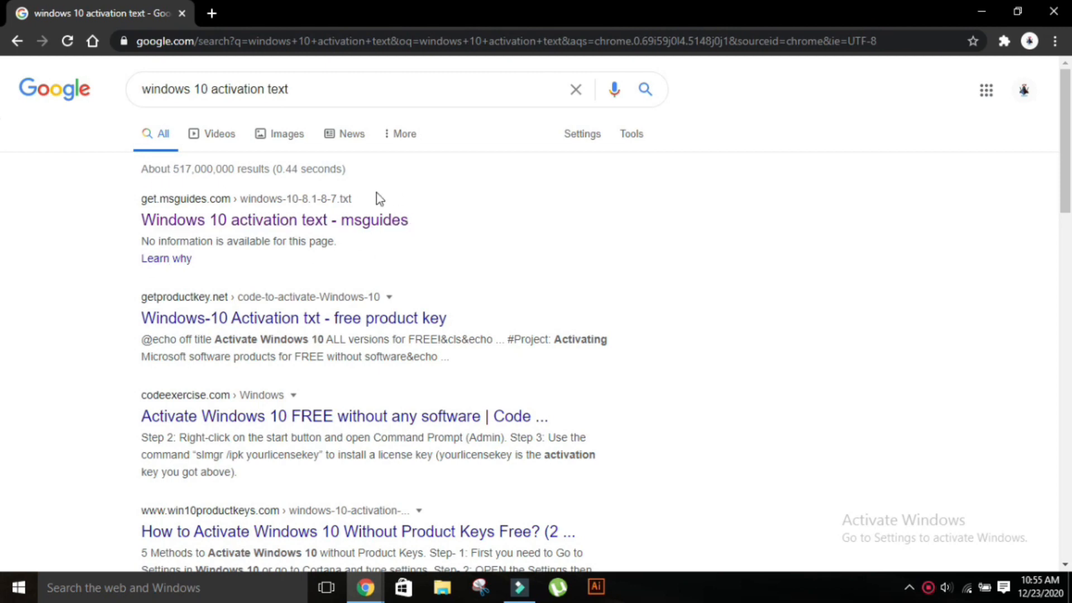
pyautogui.click(274, 220)
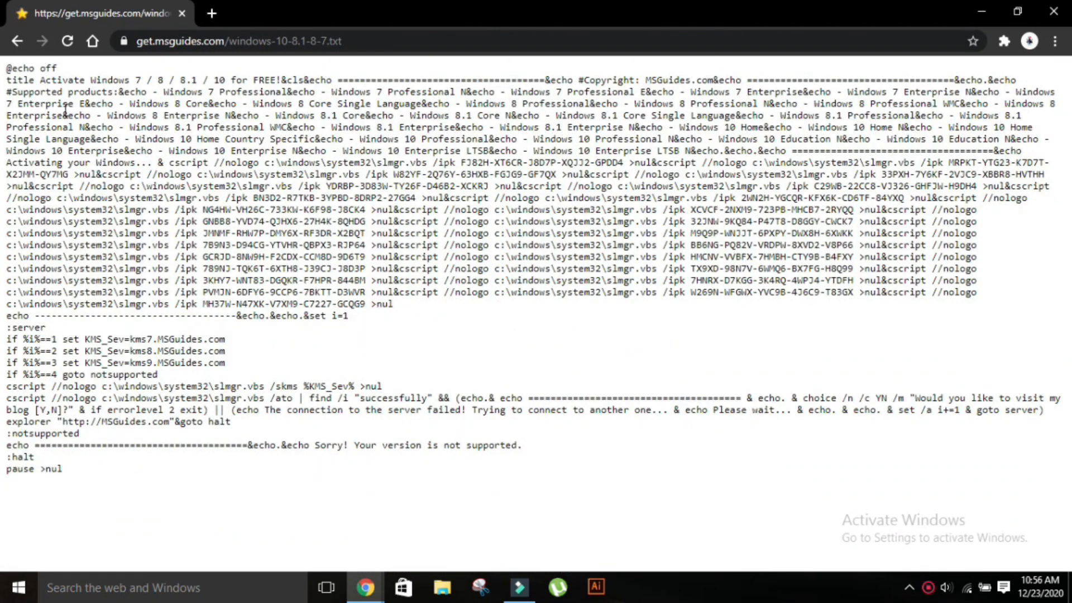
pyautogui.press('ctrl+a')
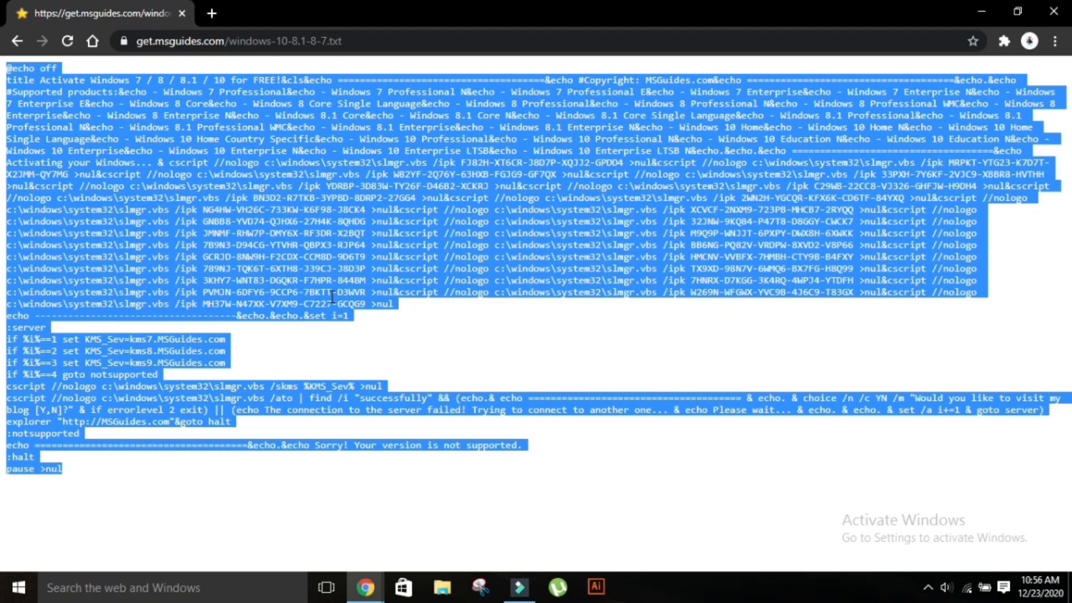
pyautogui.click(19, 588)
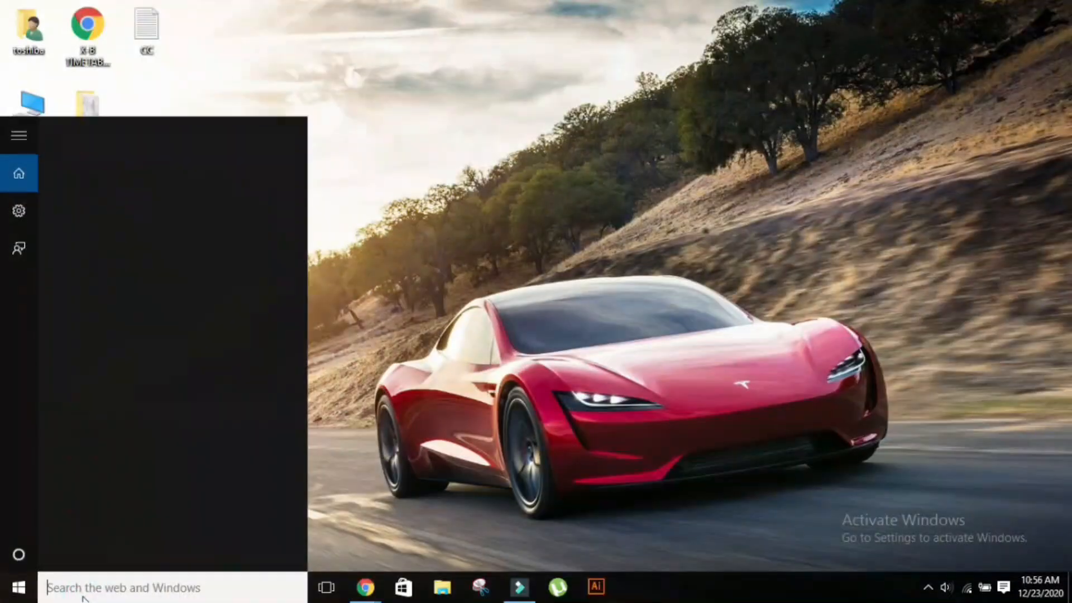
# Launch Notepad via the 'note' search and paste the copied activation script into the new document.
pyautogui.write('note')
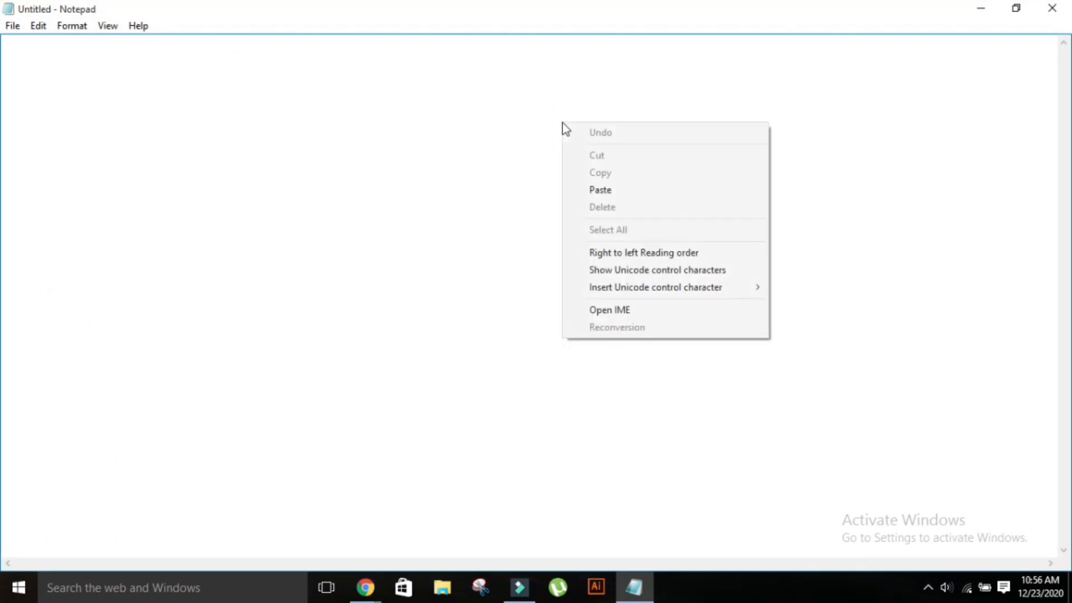
pyautogui.click(600, 190)
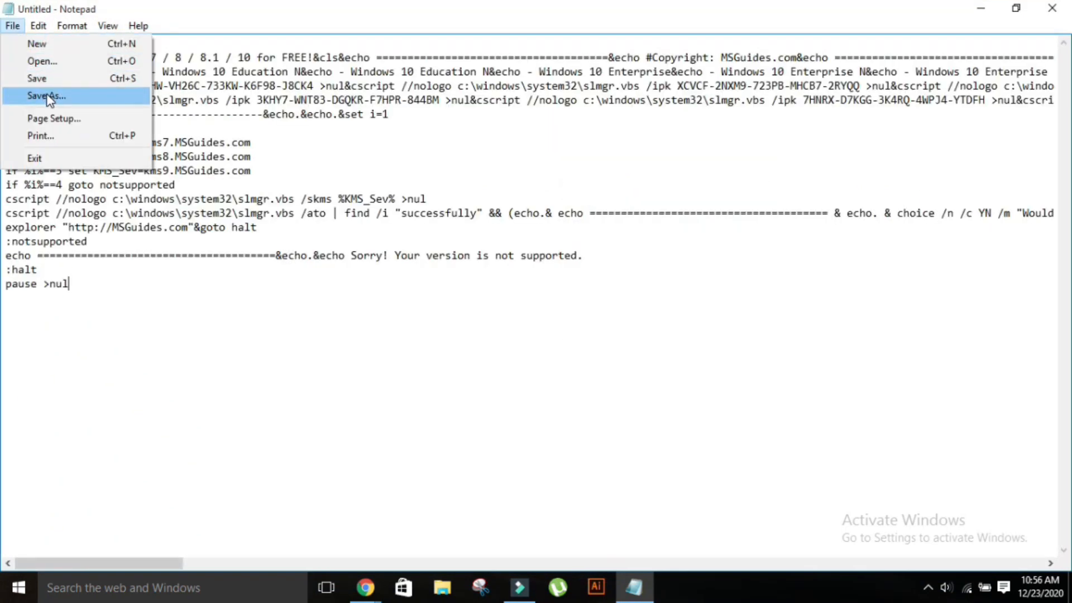
# Start Save As and name the file activate.b (toward activate.bat).
pyautogui.click(46, 96)
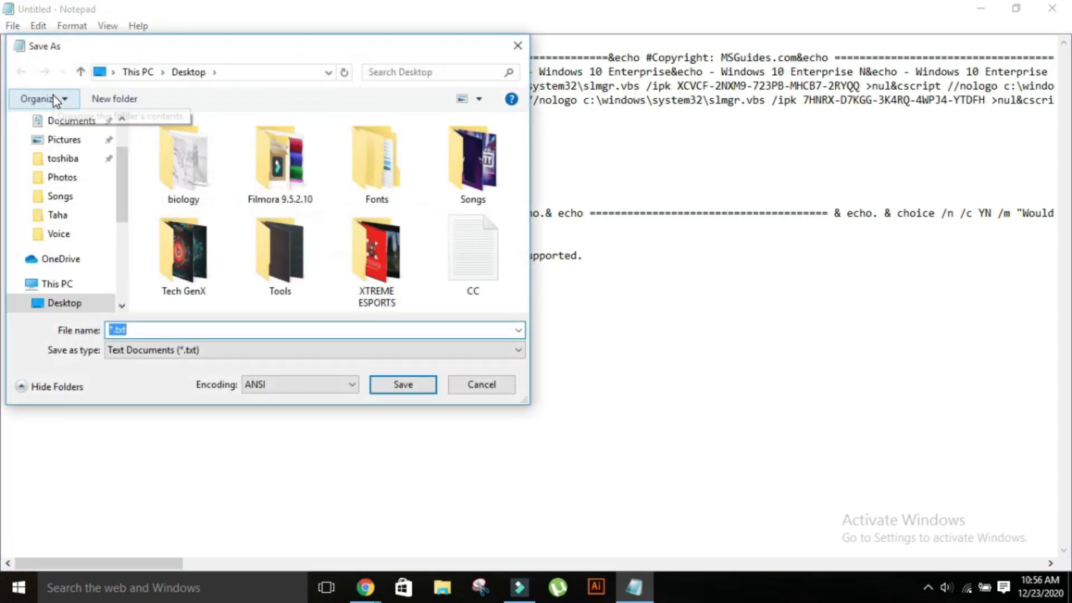
pyautogui.write('a')
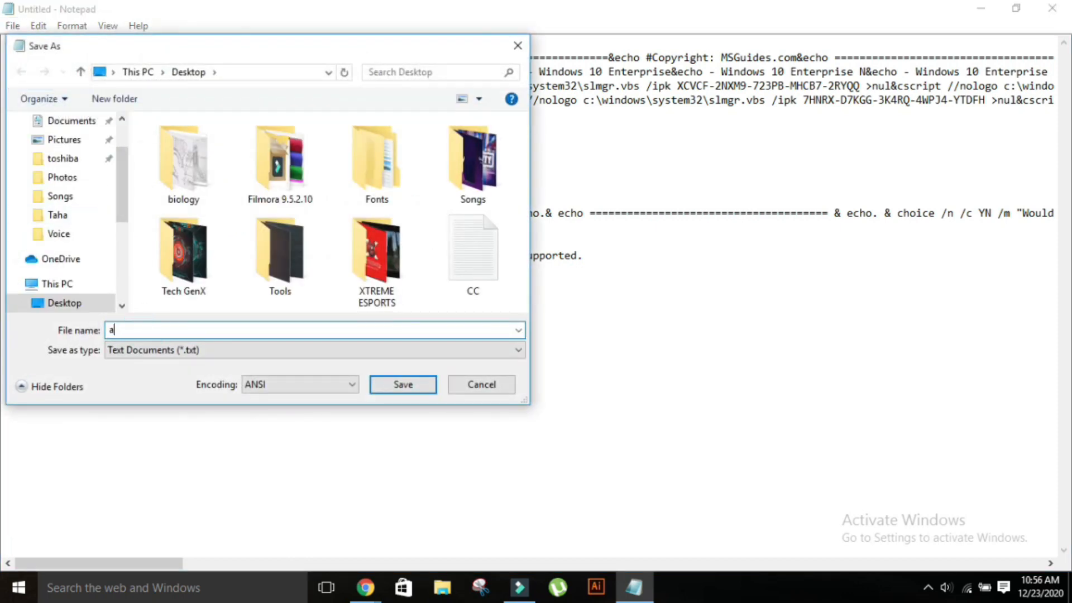
pyautogui.write('ctivate.b')
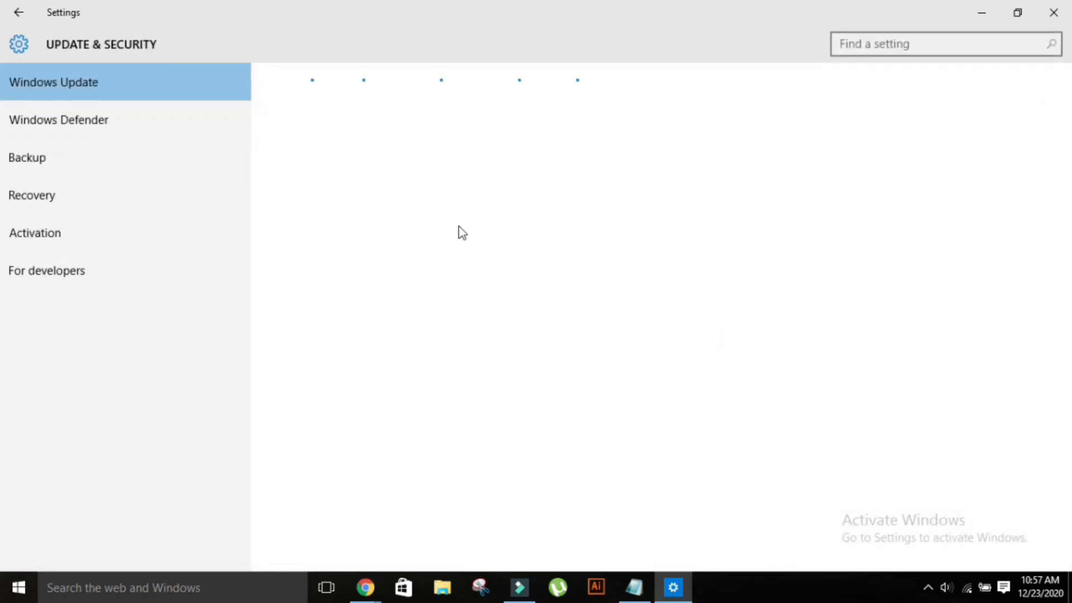
# Turn off Windows Defender real-time protection, then save activate.bat to the desktop.
pyautogui.click(59, 120)
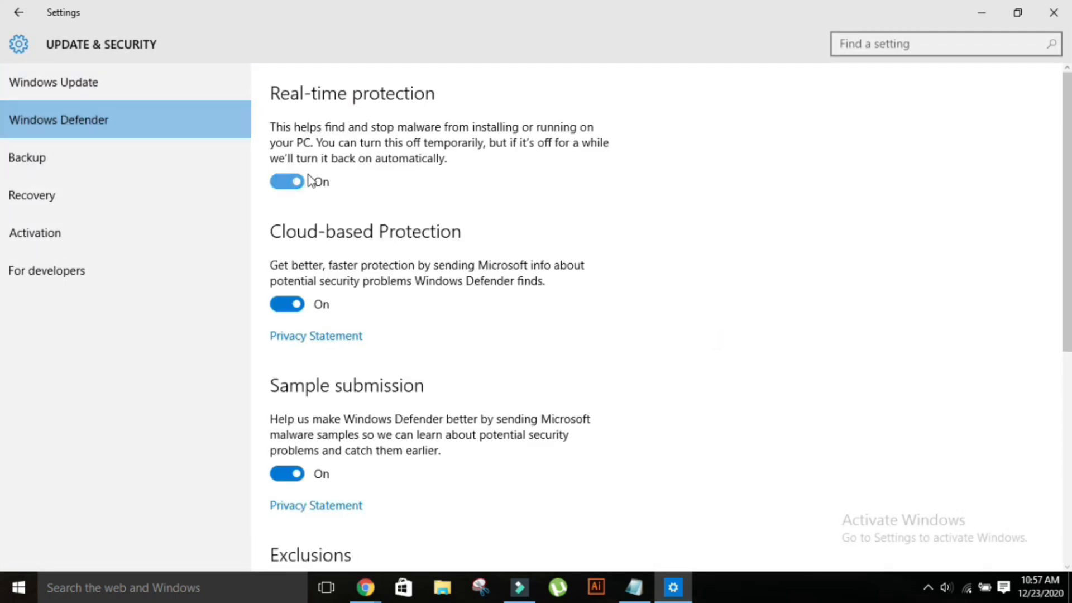
pyautogui.click(287, 181)
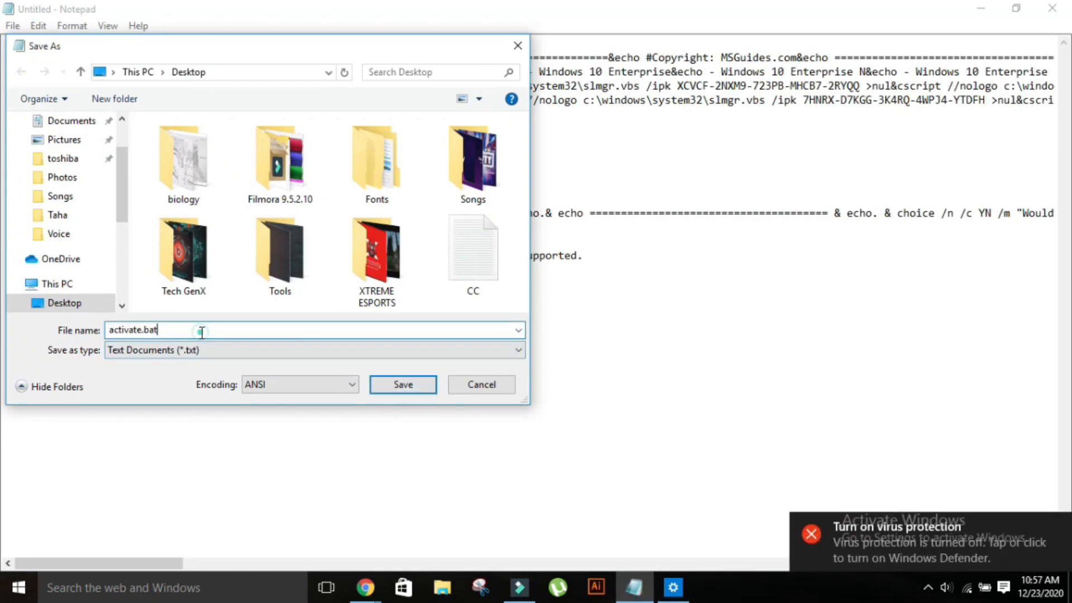
pyautogui.click(403, 384)
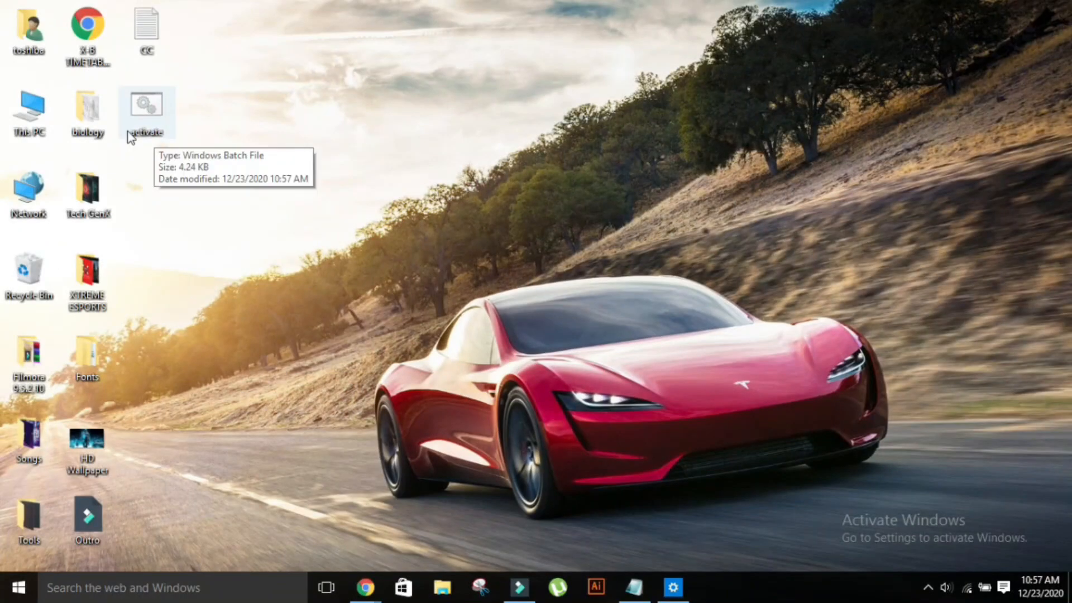
# Run activate.bat from the desktop as administrator so the console reports successful activation.
pyautogui.rightClick(145, 111)
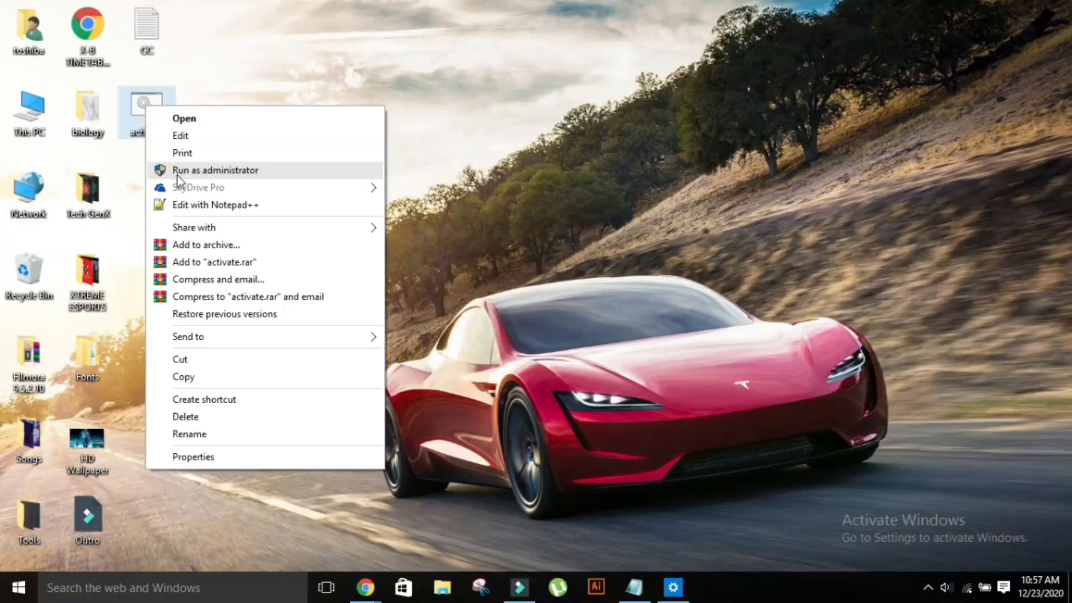
pyautogui.click(214, 170)
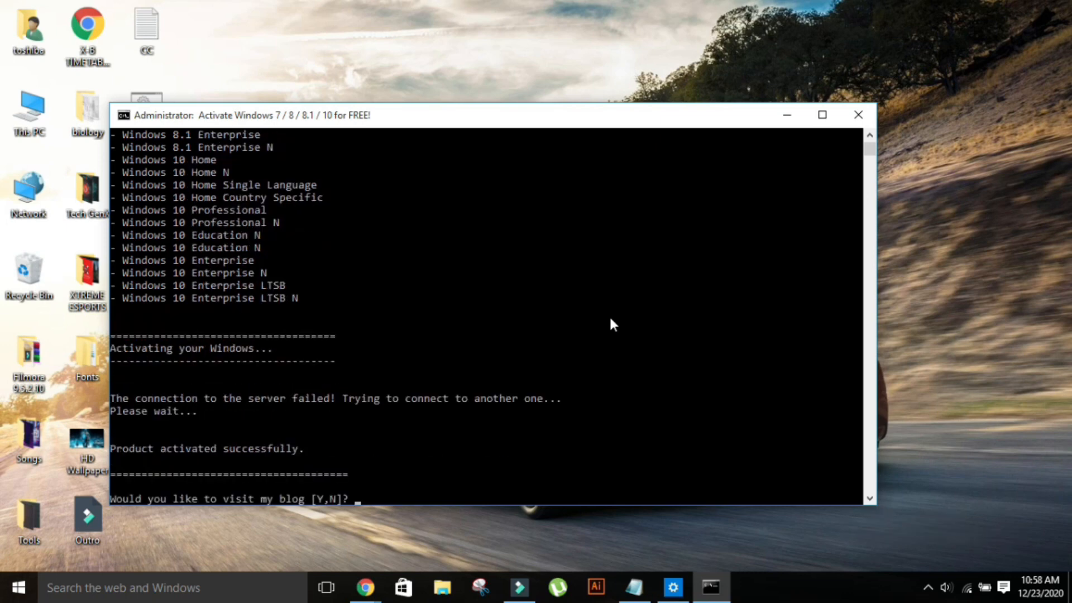
pyautogui.moveTo(148, 471)
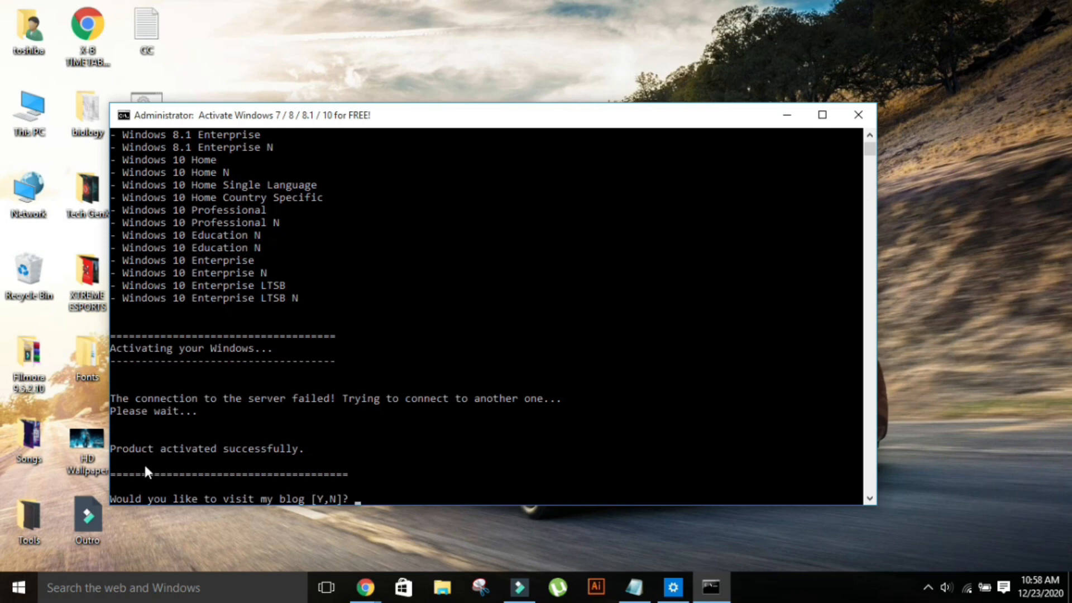
pyautogui.moveTo(300, 476)
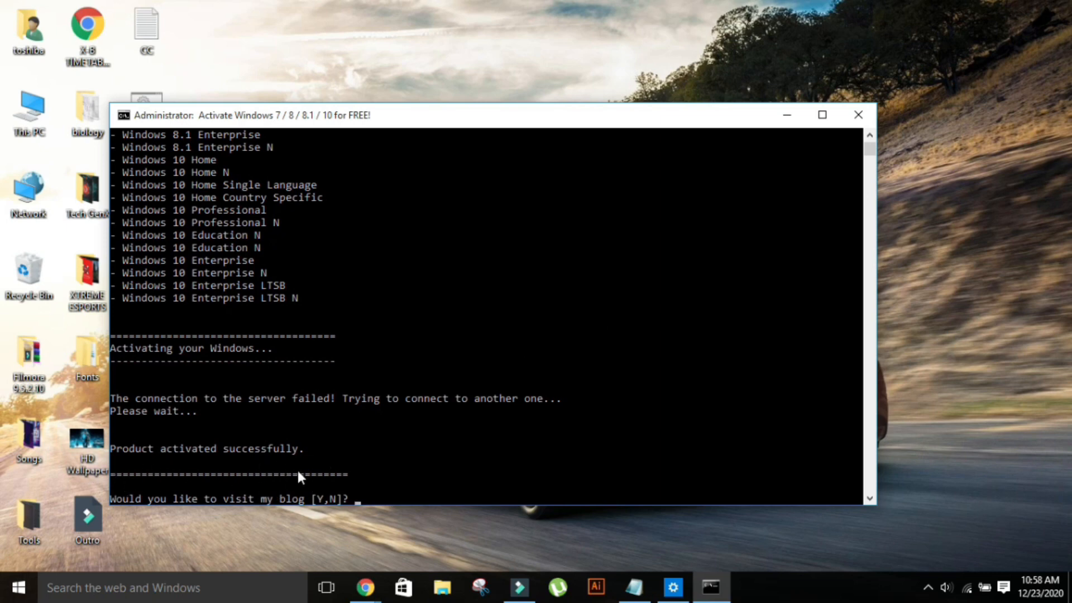